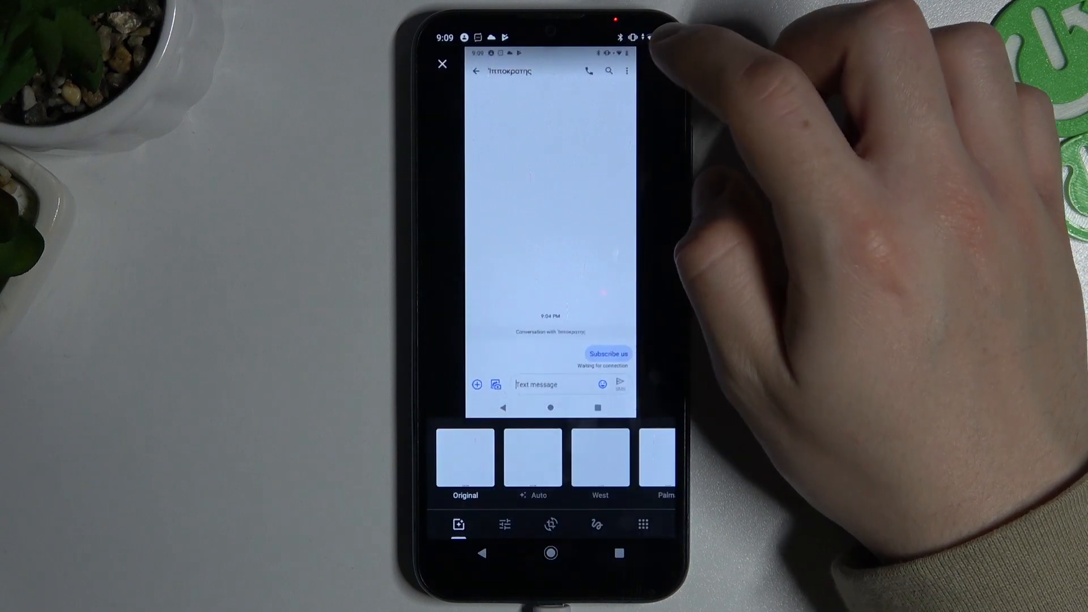
# Crop the screenshot to the Subscribe us message strip and save it as a copy
pyautogui.click(551, 524)
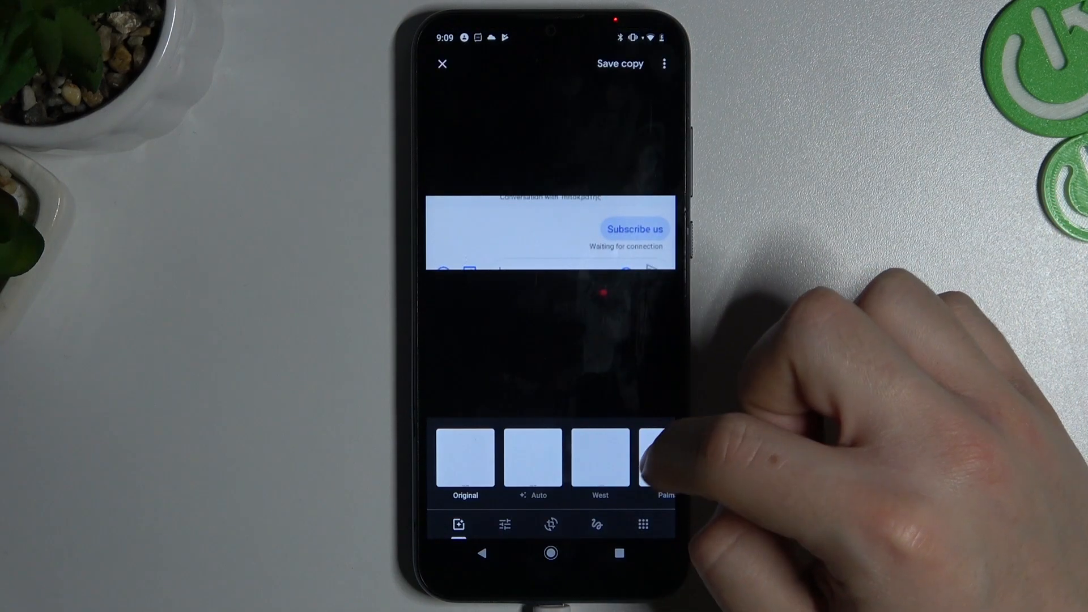
pyautogui.click(442, 63)
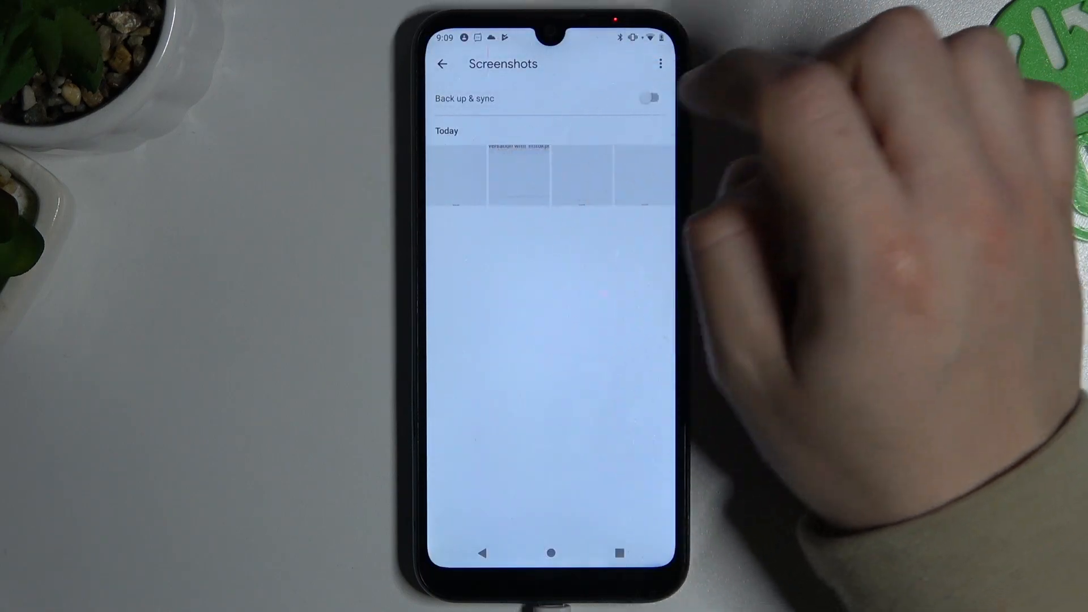
# View the cropped screenshot's details and scroll its action row to the Print option
pyautogui.click(517, 173)
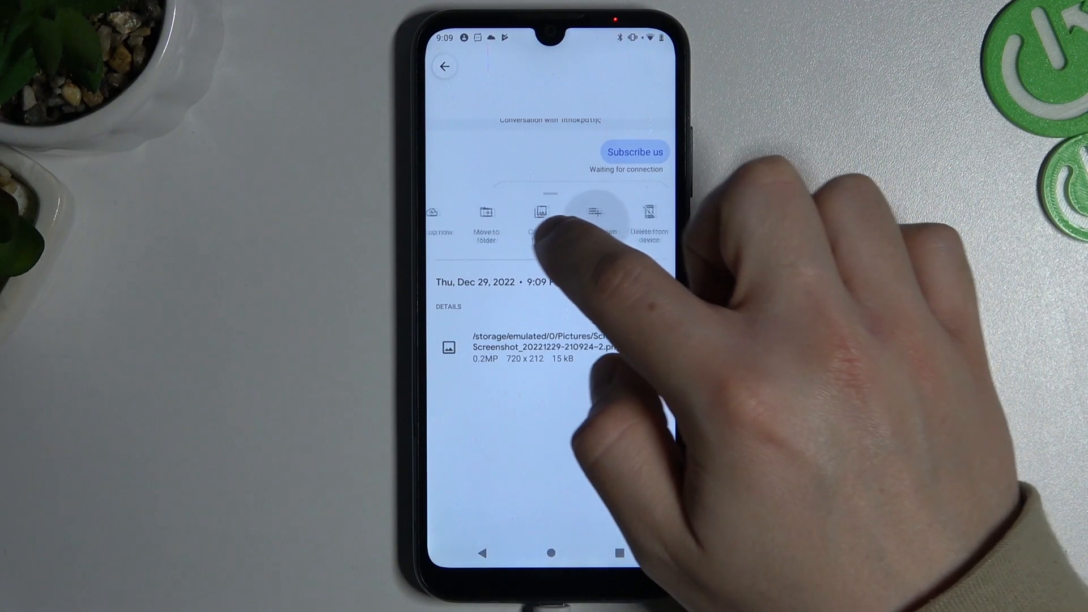
pyautogui.hscroll(-3)
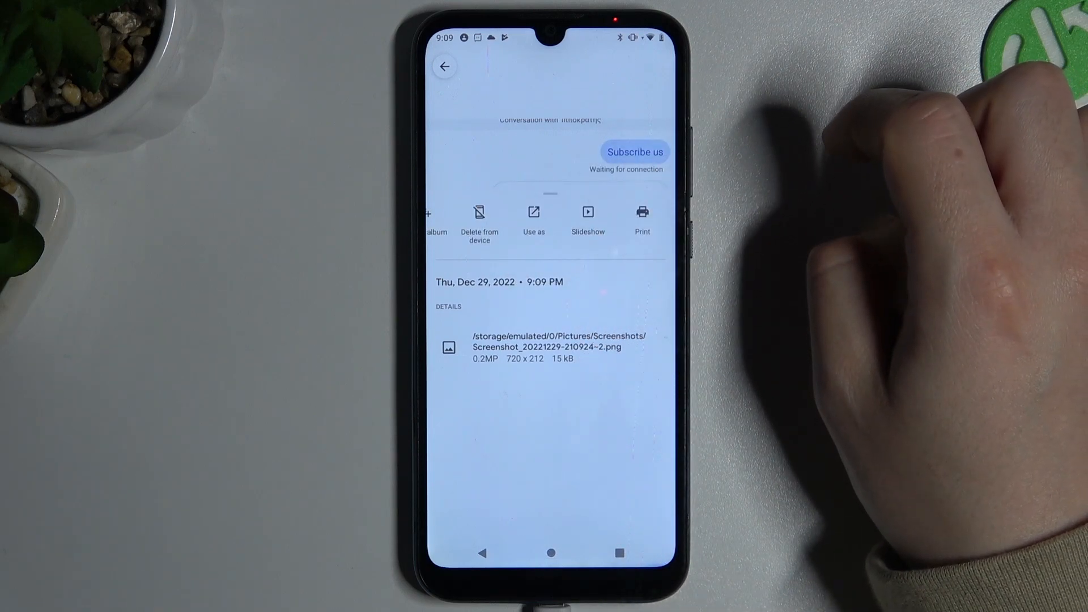
# Send the screenshot to print on HP Color LaserJet Pro M478f-9f and review one letter-size copy
pyautogui.click(641, 218)
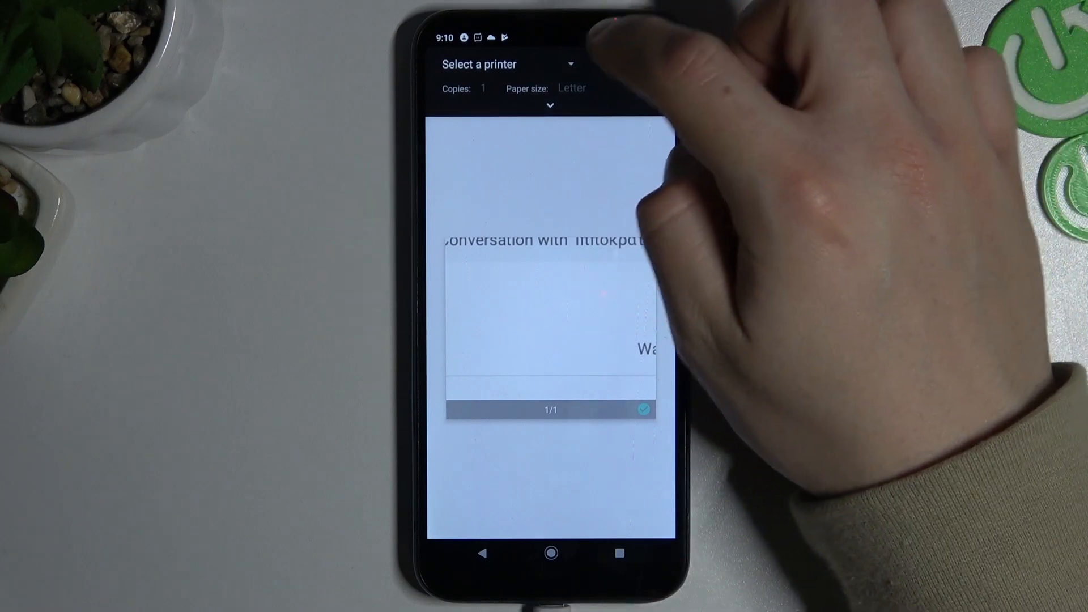
pyautogui.click(507, 63)
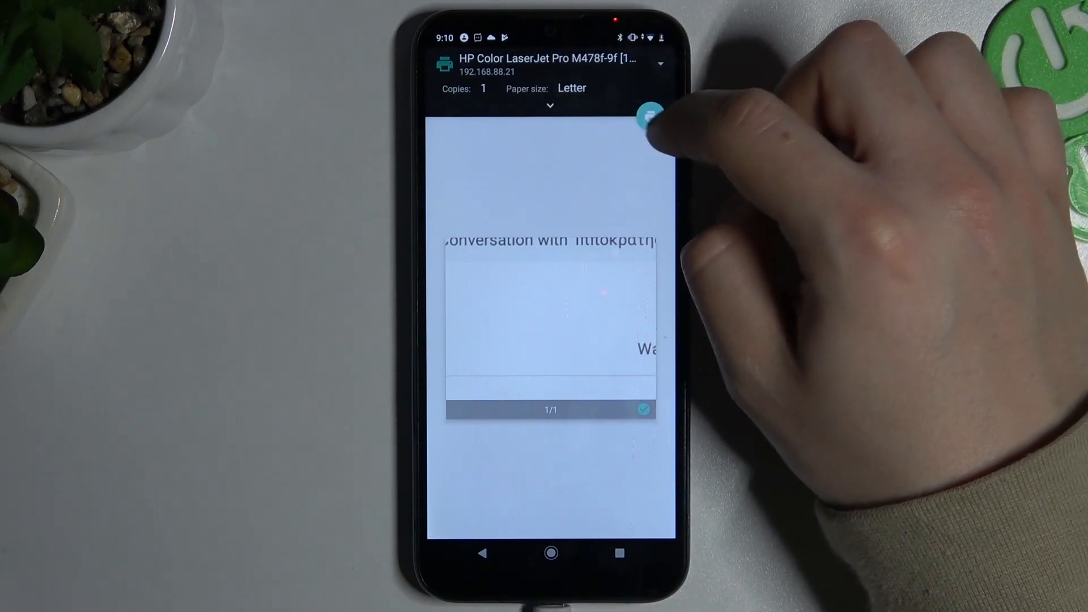
pyautogui.click(550, 104)
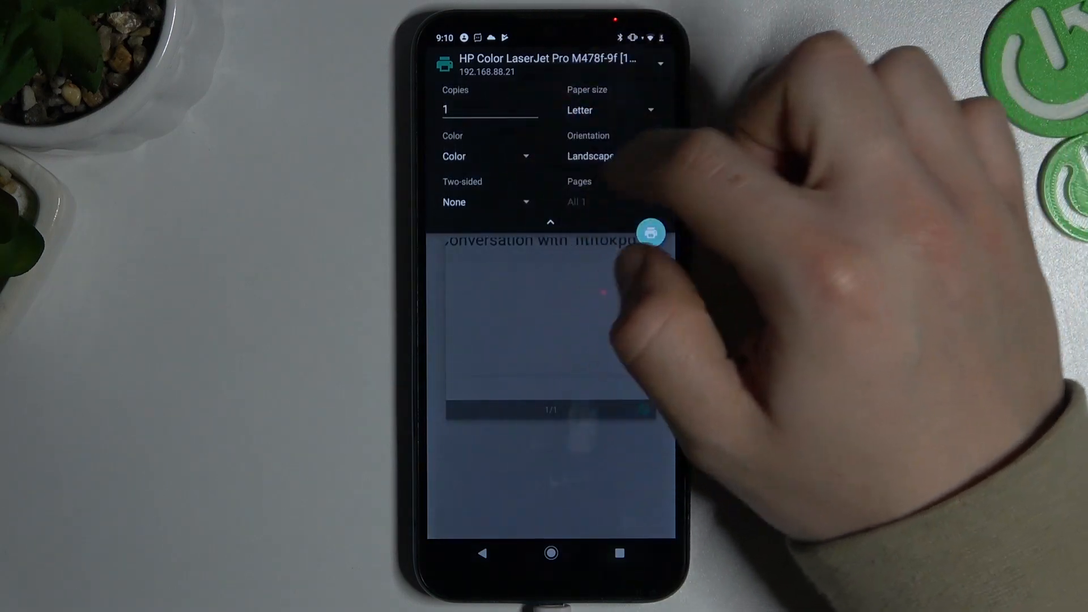
pyautogui.click(549, 222)
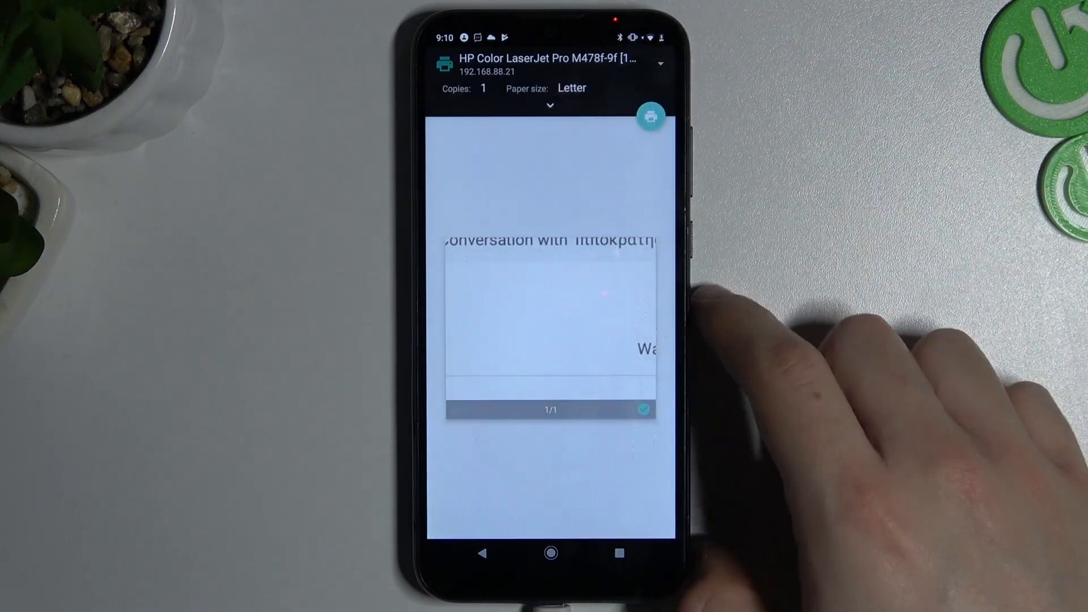